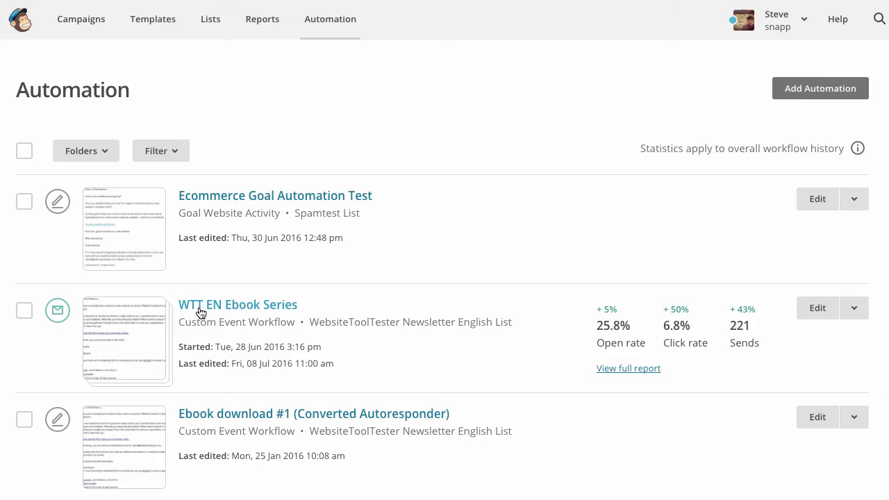
- Review the WTT EN Ebook Series workflow's emails: Ebook Feedback, Website Mistakes, Importance of CTA's
click(237, 304)
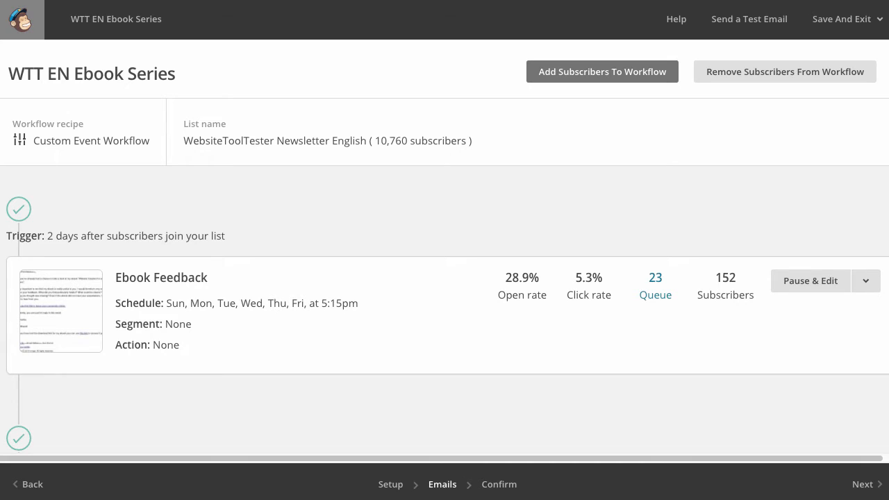
scroll(down, 3)
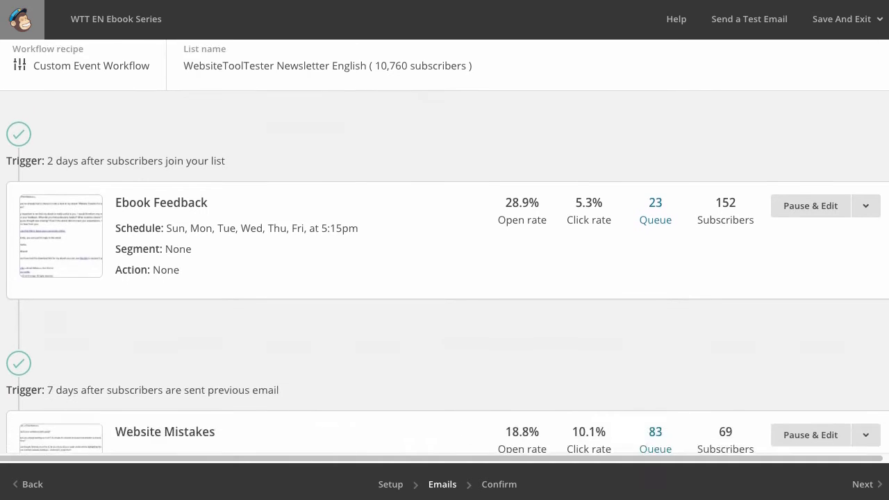
scroll(down, 3)
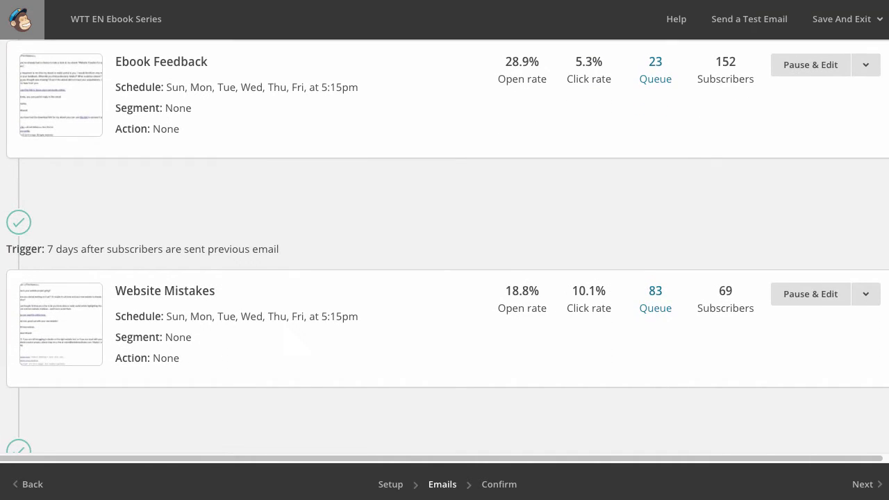
scroll(down, 3)
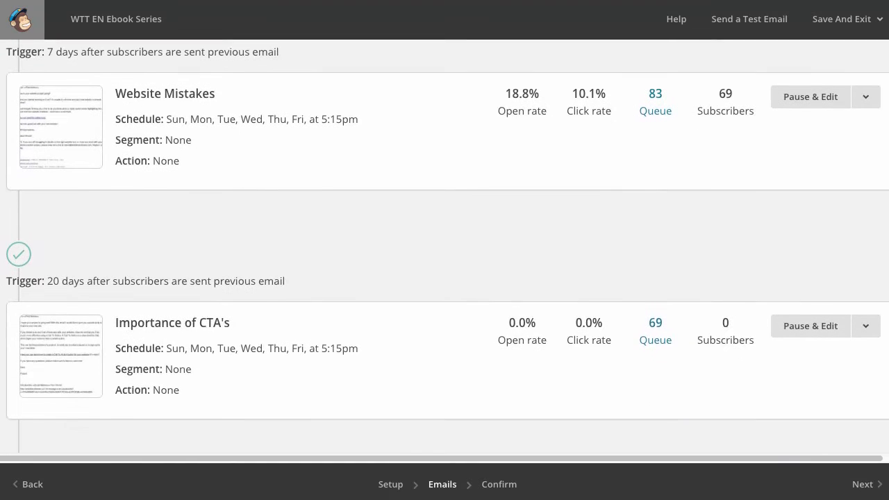
mouse_move(458, 141)
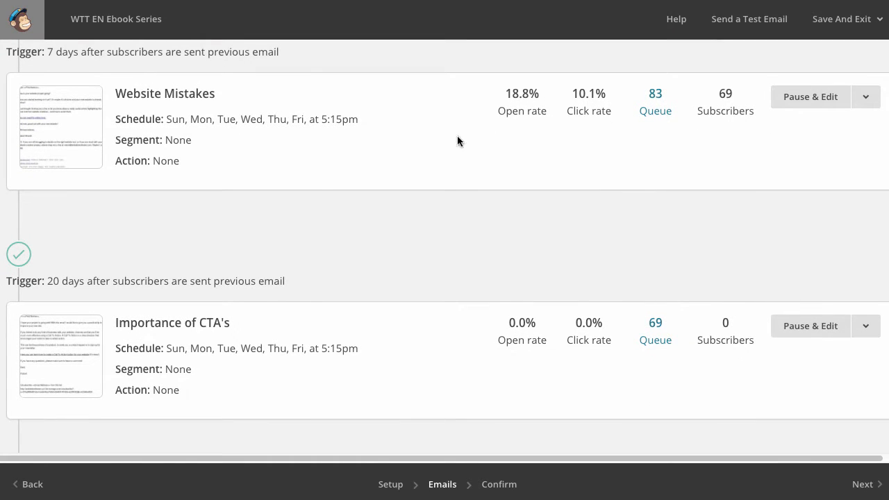
- Read the Website Mistakes email's content and subject in its preview, then dismiss it
click(61, 128)
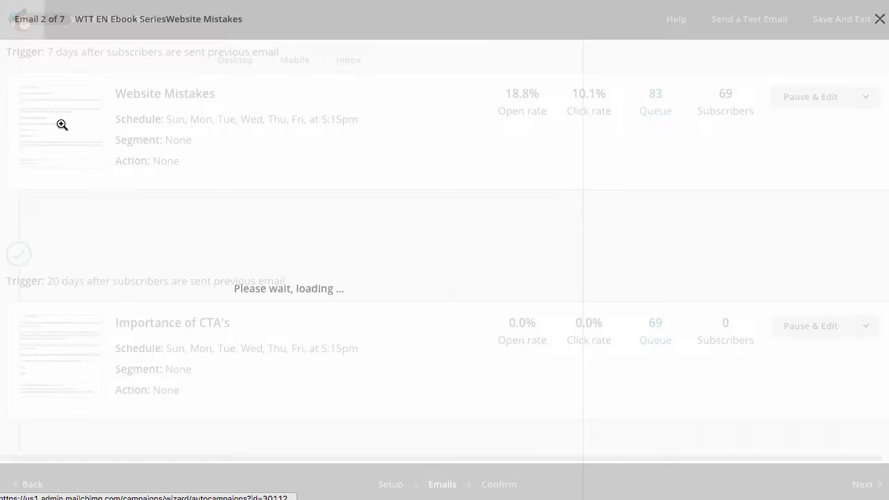
click(61, 125)
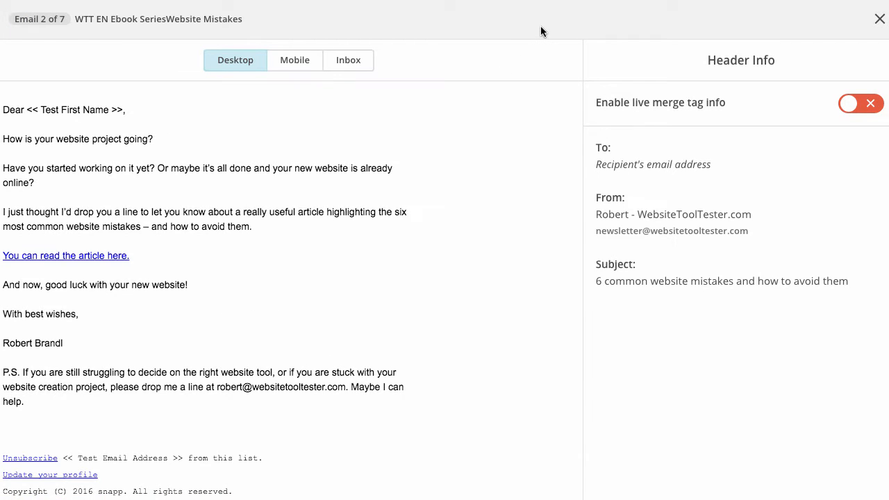
click(879, 19)
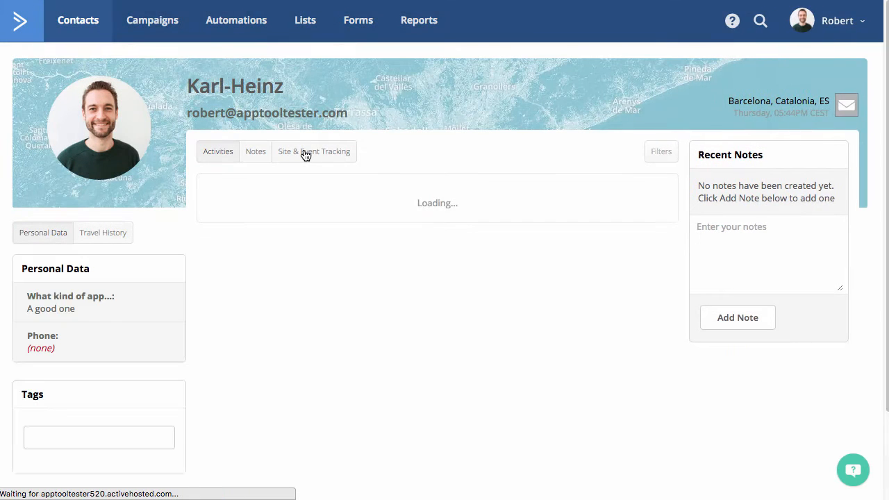
- Show Karl-Heinz's Site & Event Tracking history and look through the page visits
click(314, 151)
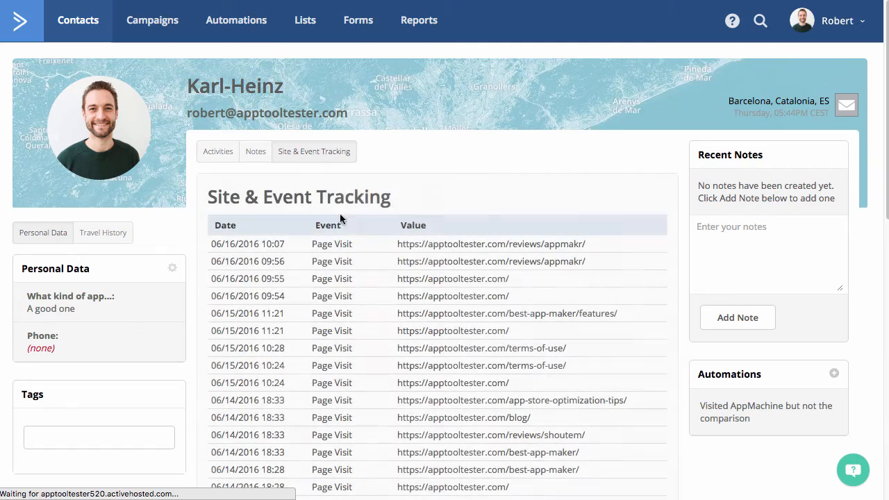
scroll(down, 3)
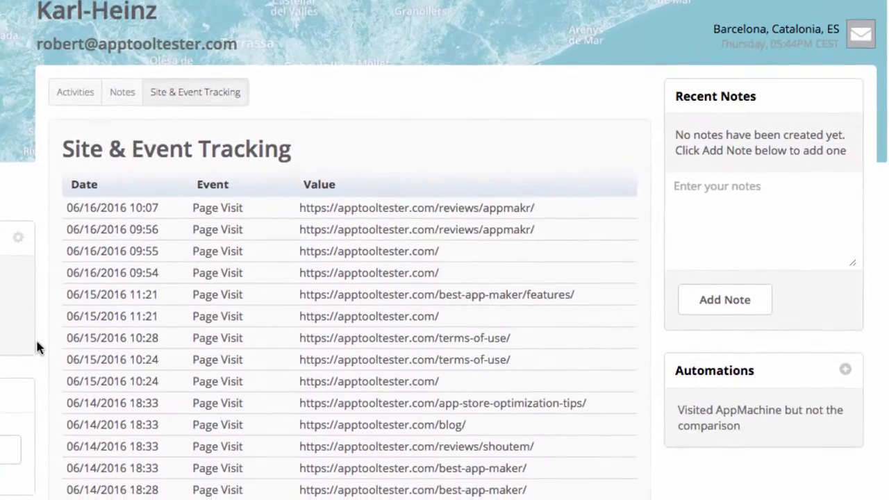
scroll(down, 3)
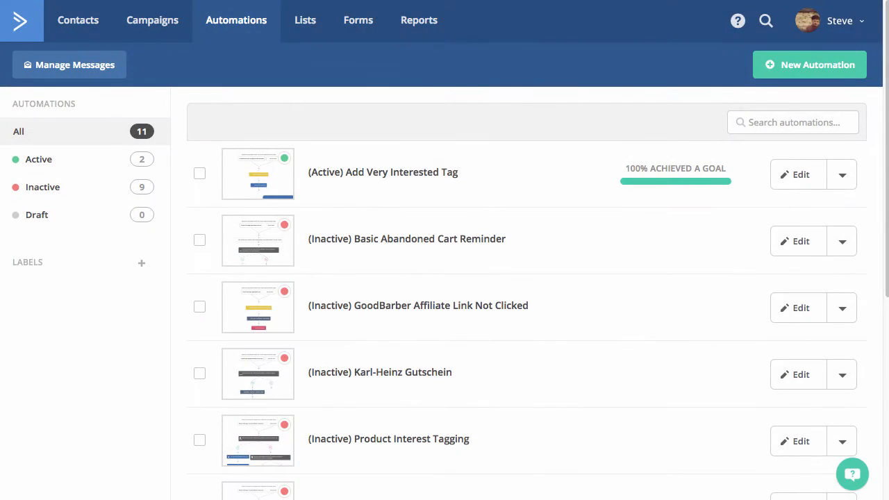
- Bring the (Inactive) Basic Abandoned Cart Reminder automation into the editor
click(406, 239)
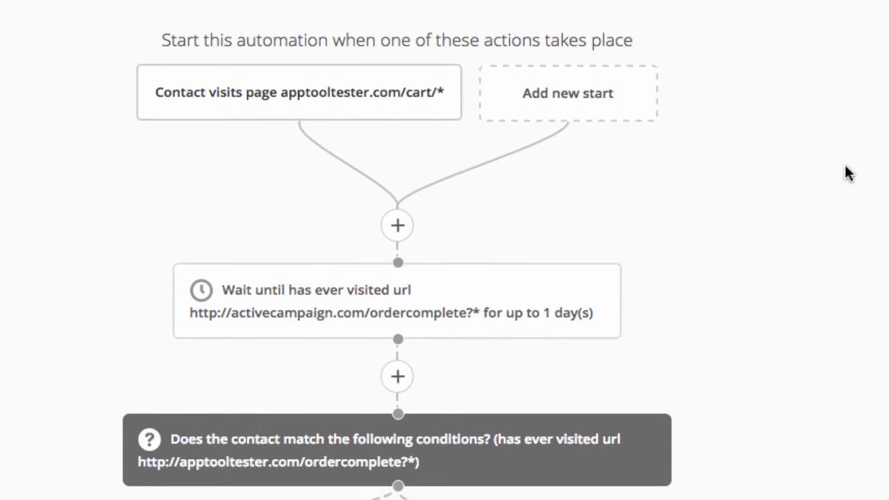
- Review the workflow's branches — completed orders end, others get the reminder email — then start a New Automation
scroll(down, 3)
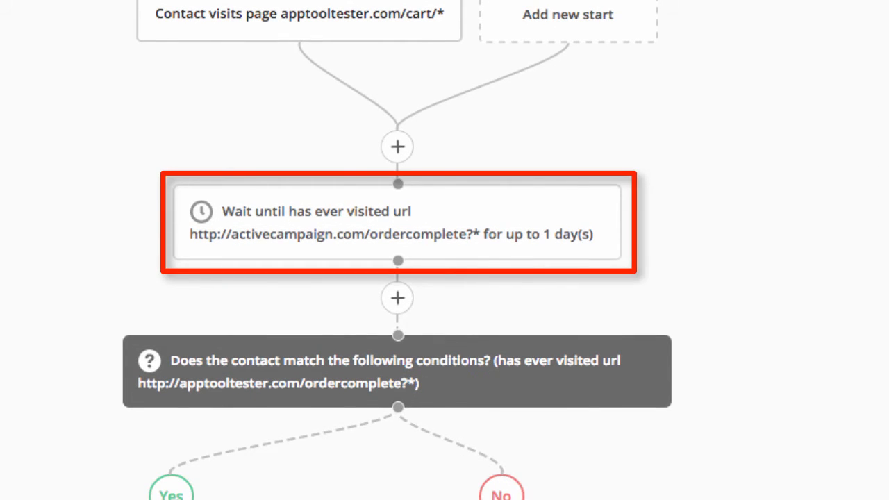
scroll(down, 3)
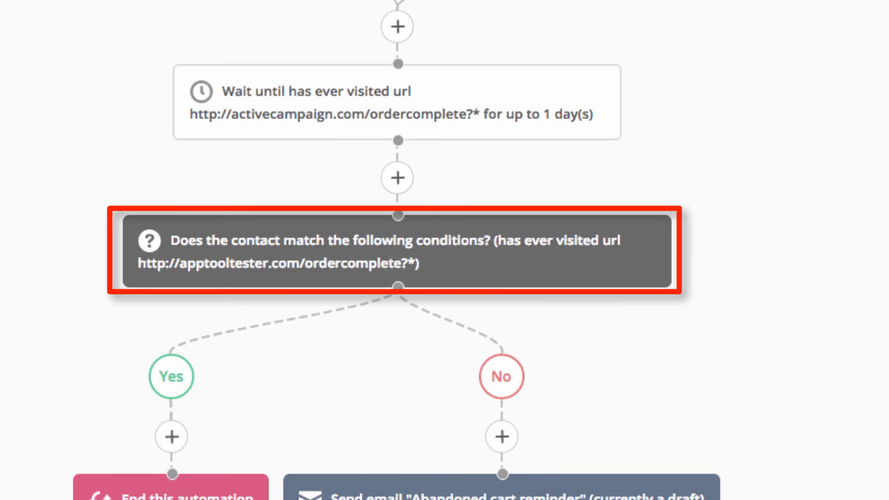
scroll(down, 3)
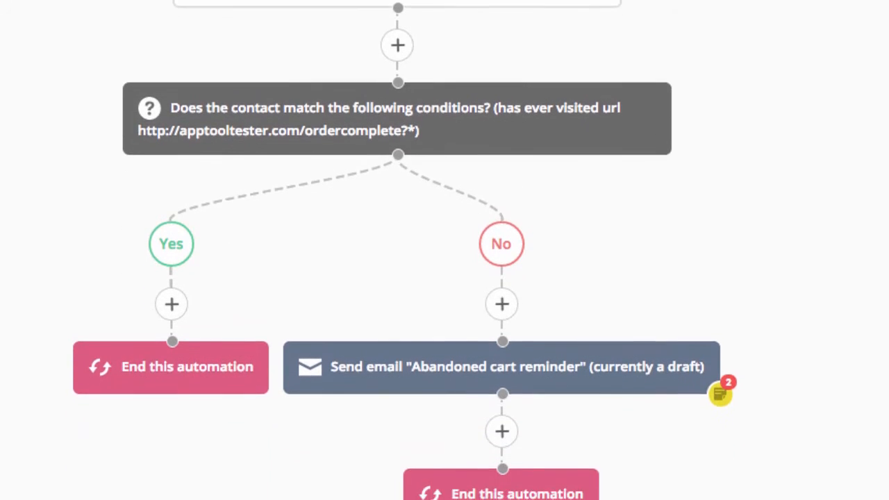
scroll(down, 3)
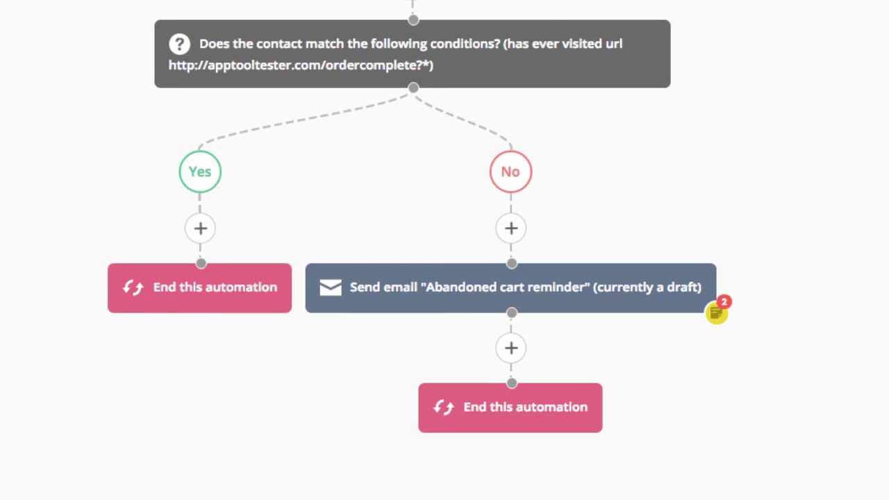
click(511, 286)
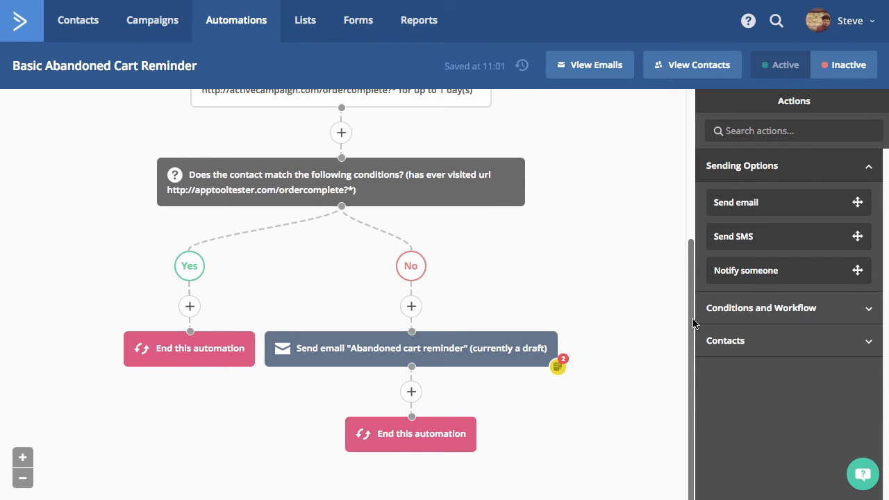
mouse_move(694, 389)
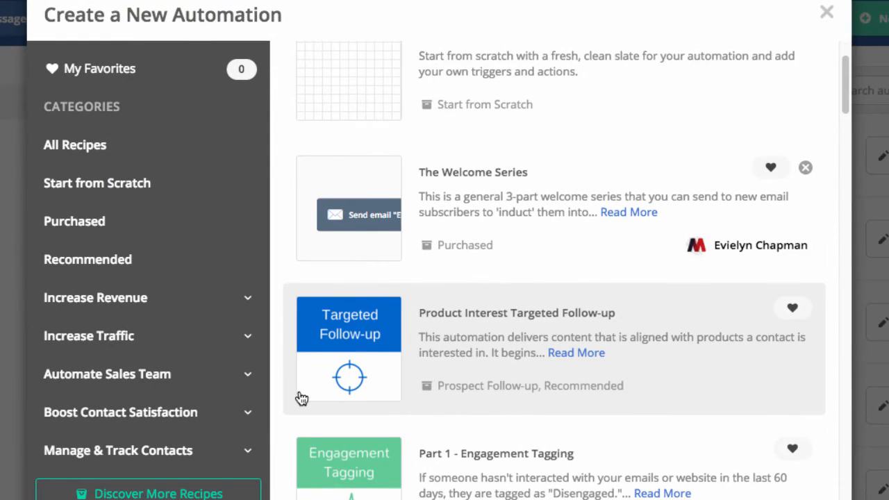
scroll(down, 3)
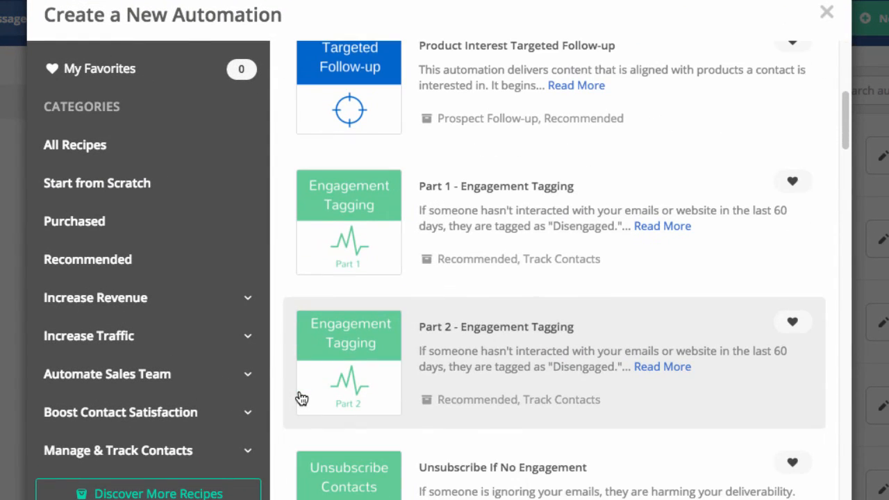
scroll(down, 3)
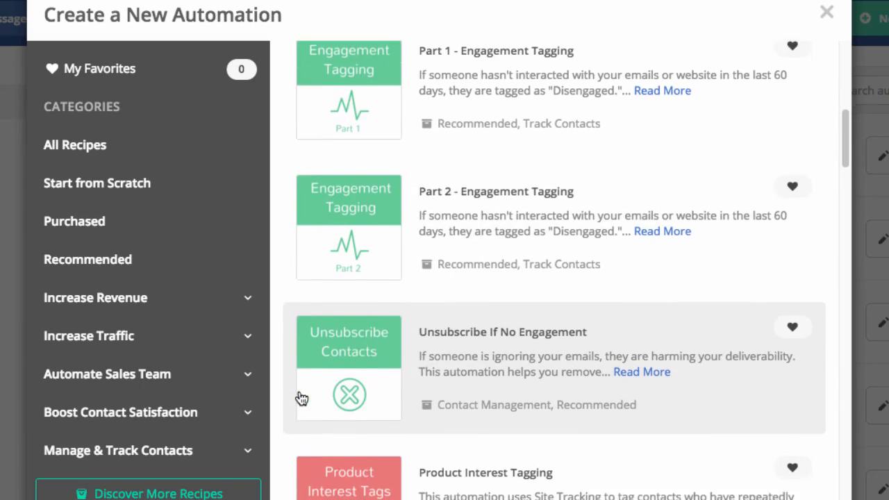